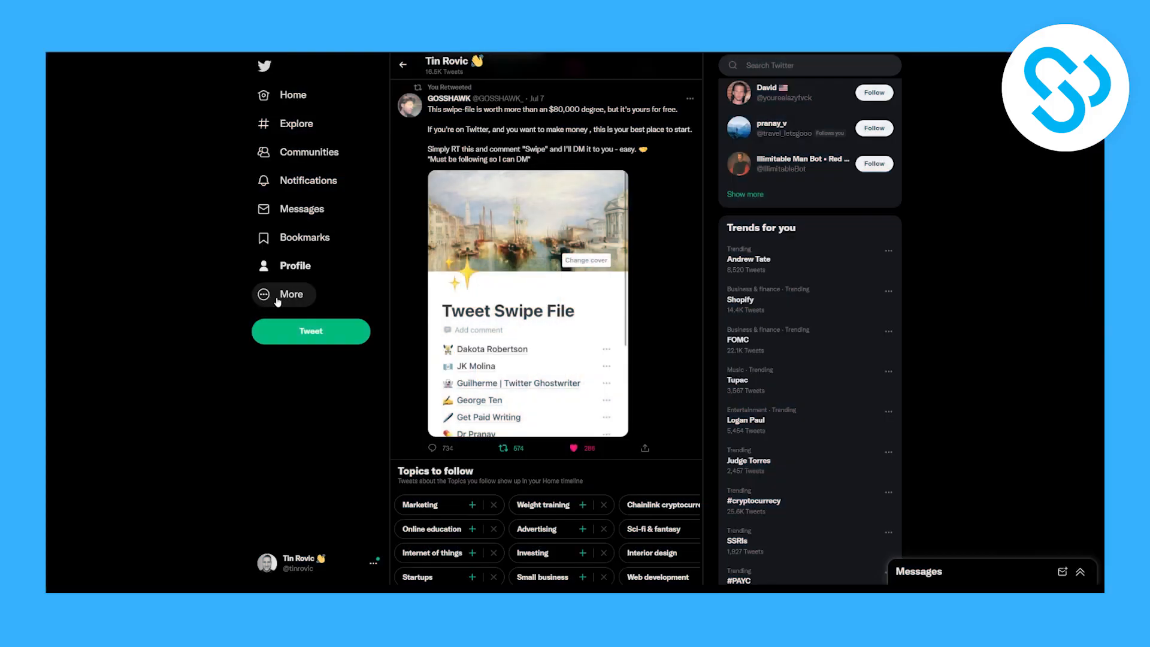
- Go to Settings and privacy from the More menu, showing the Your account section
left_click(290, 294)
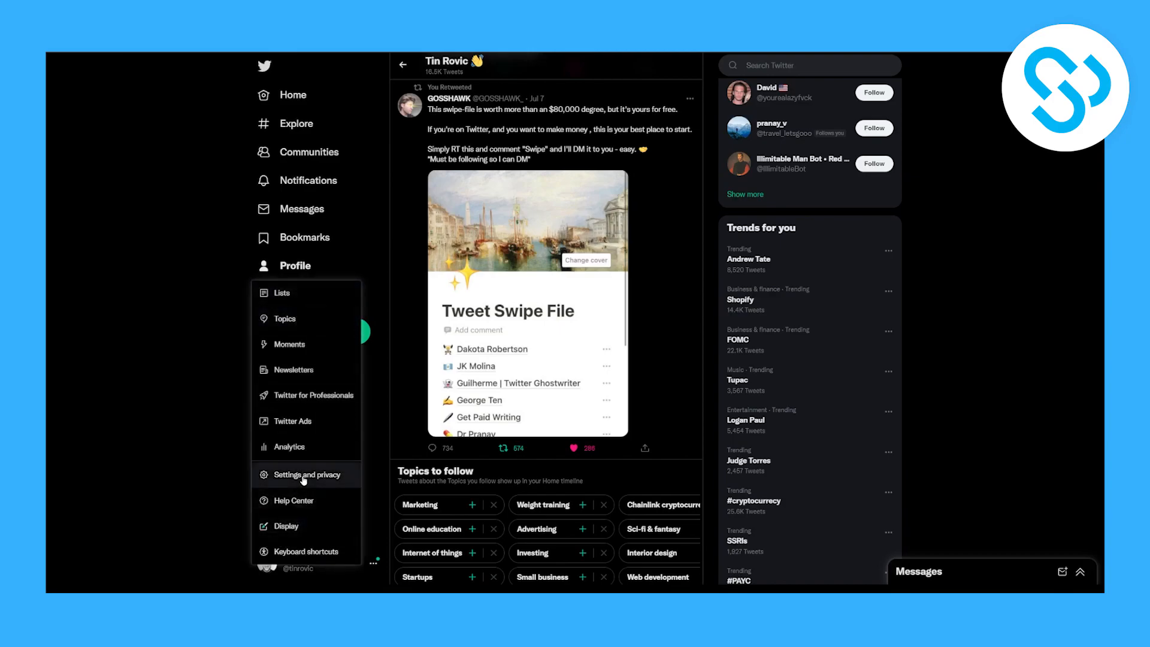
left_click(301, 474)
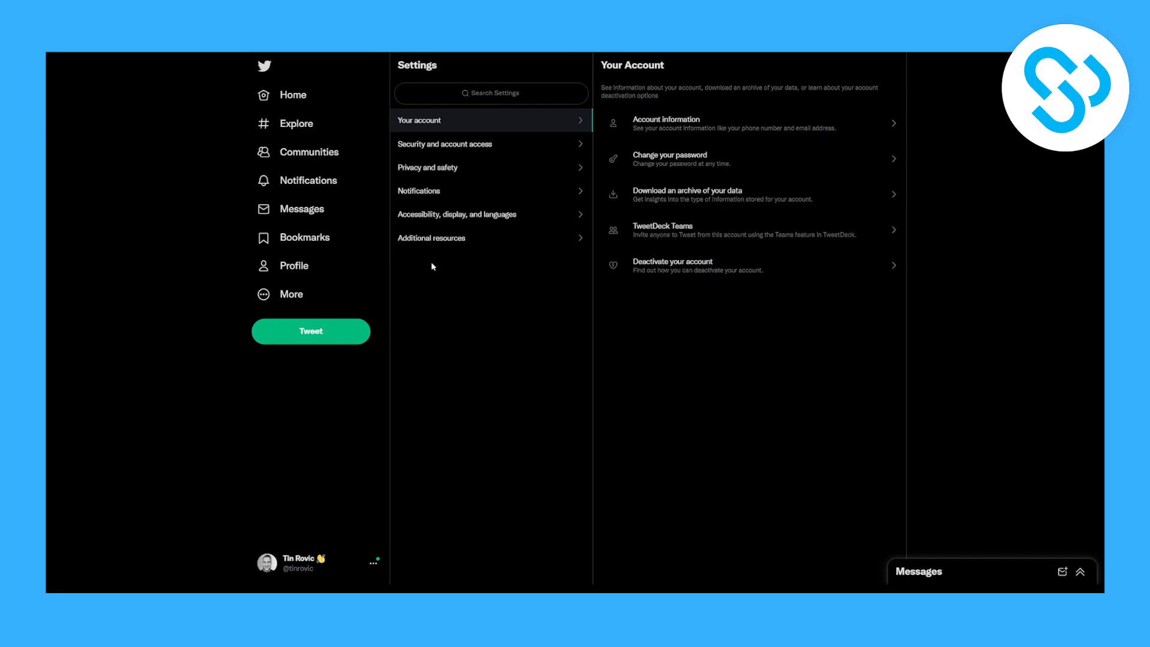
mouse_move(421, 272)
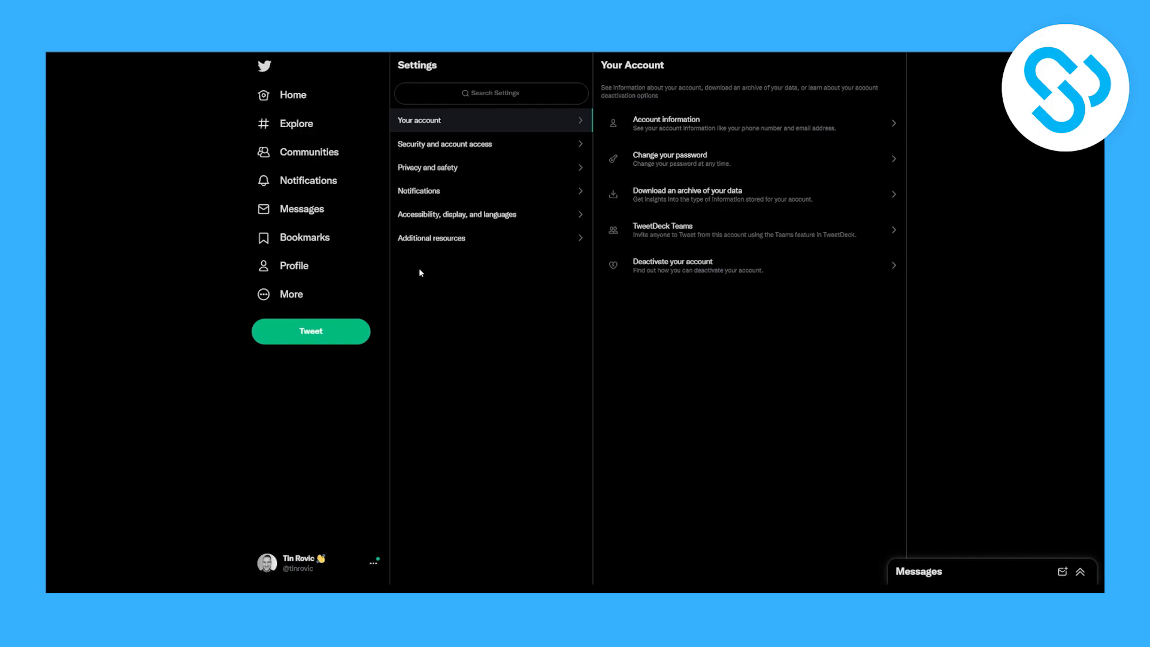
mouse_move(451, 214)
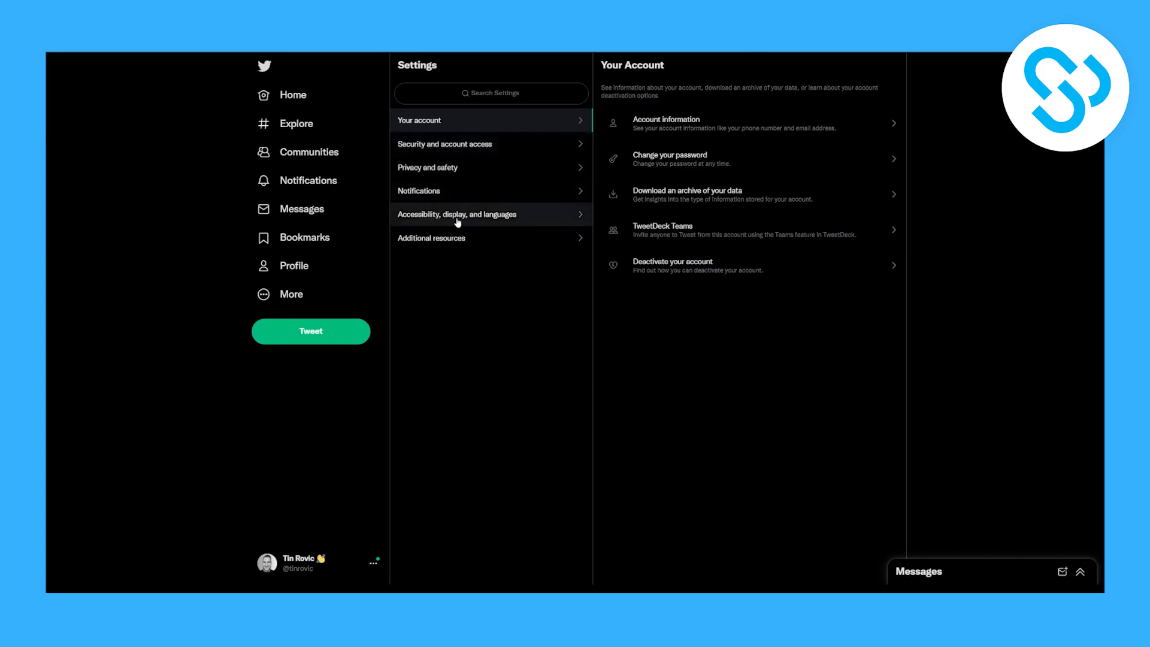
- Open the Accessibility, display and languages settings section
left_click(456, 213)
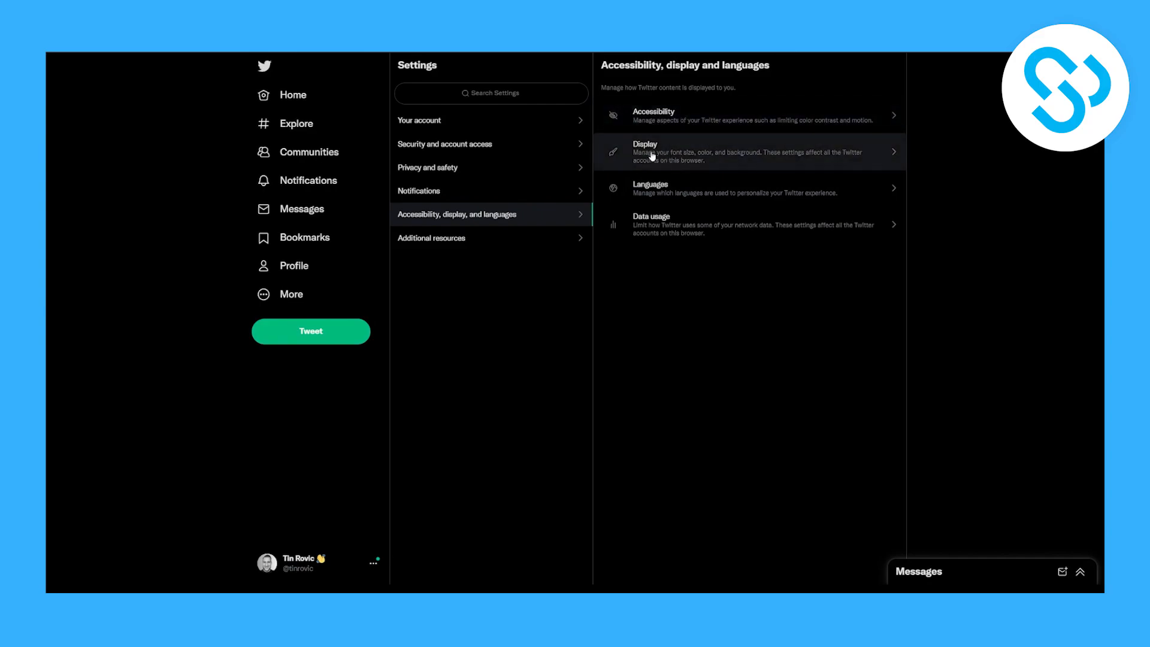
- In Display settings, slide the font size up to maximum, then down to the smallest
left_click(648, 152)
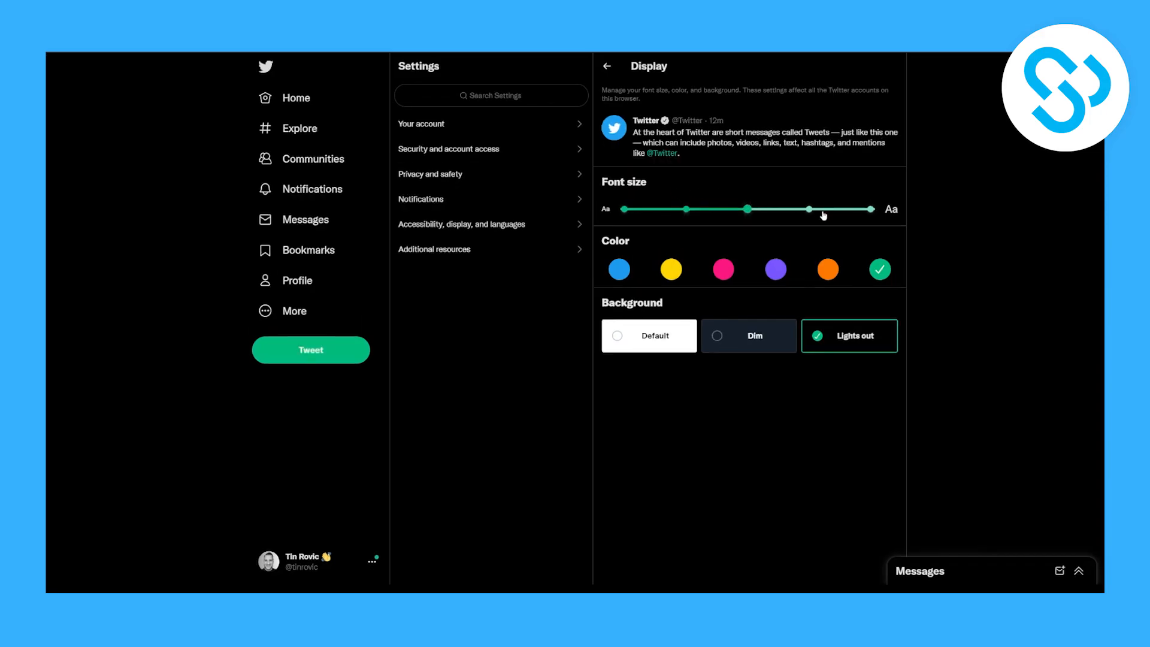
left_click_drag(822, 208, 869, 224)
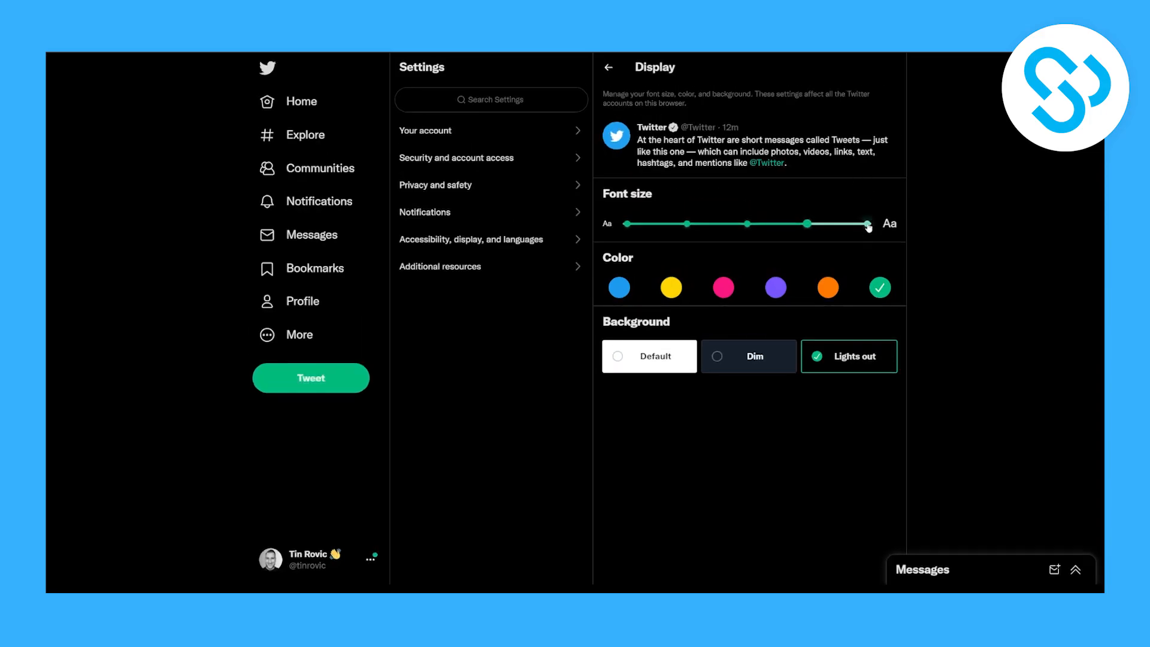
left_click_drag(869, 224, 629, 240)
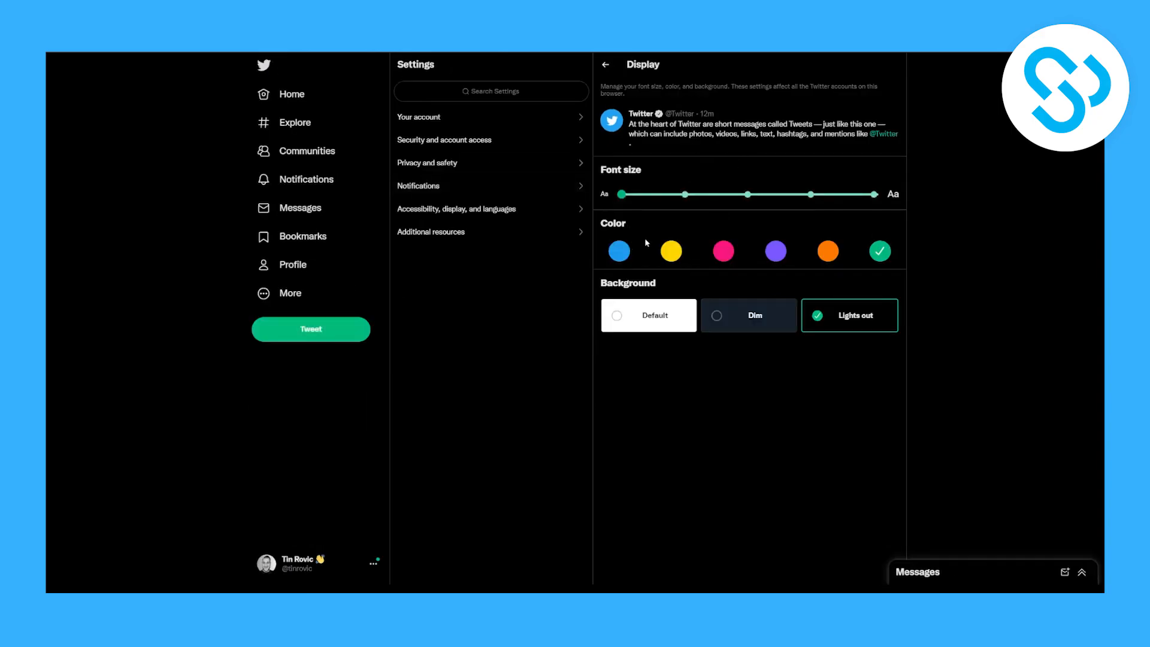
- Try yellow and pink accent colours, then settle on purple
left_click(669, 251)
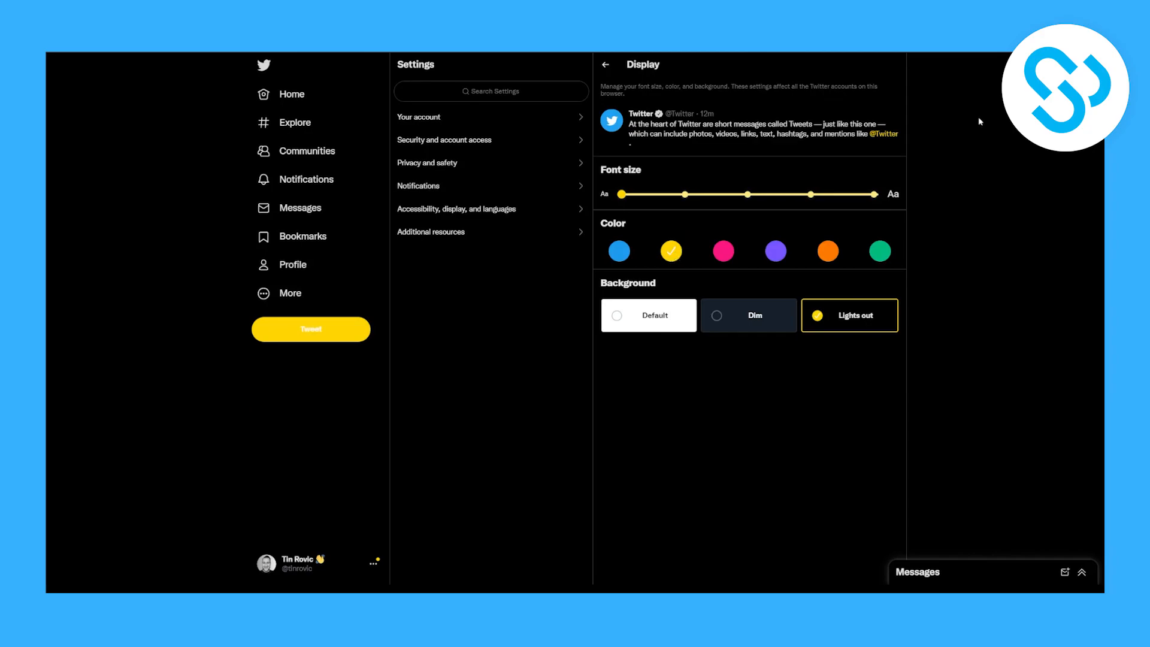
mouse_move(883, 140)
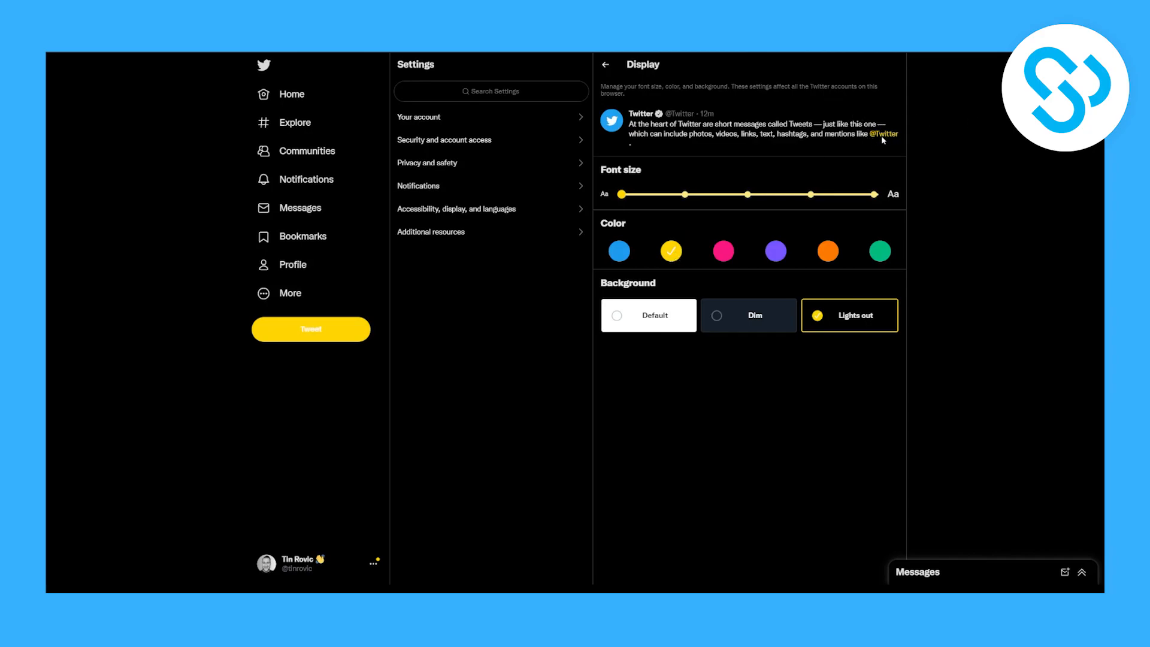
mouse_move(706, 169)
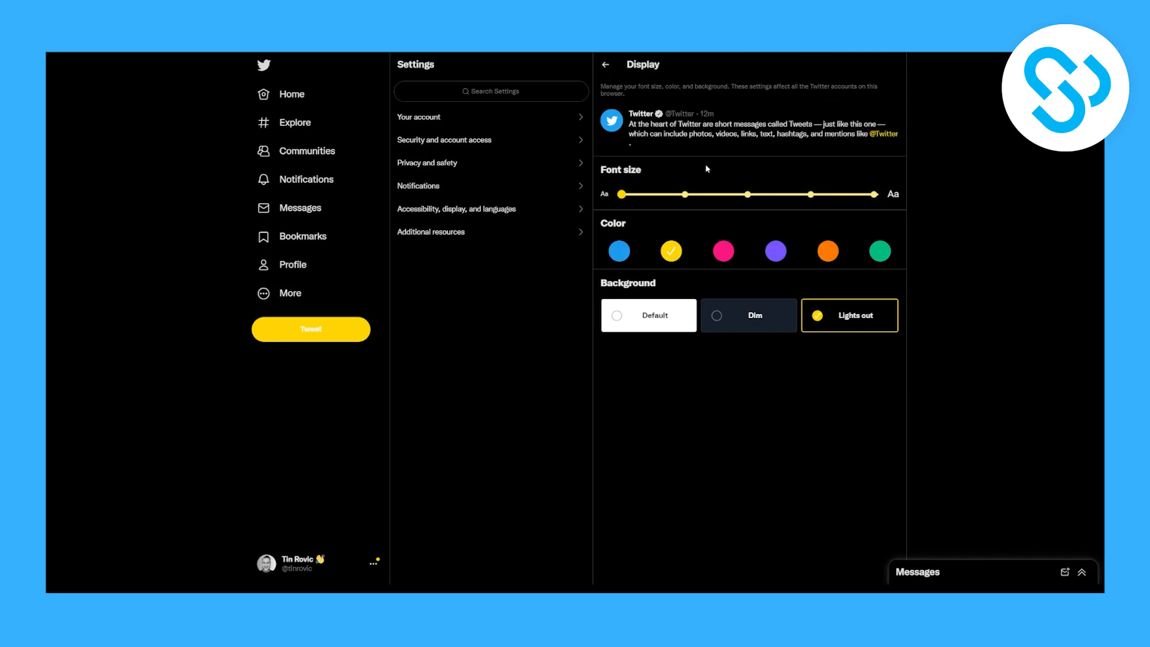
left_click(722, 250)
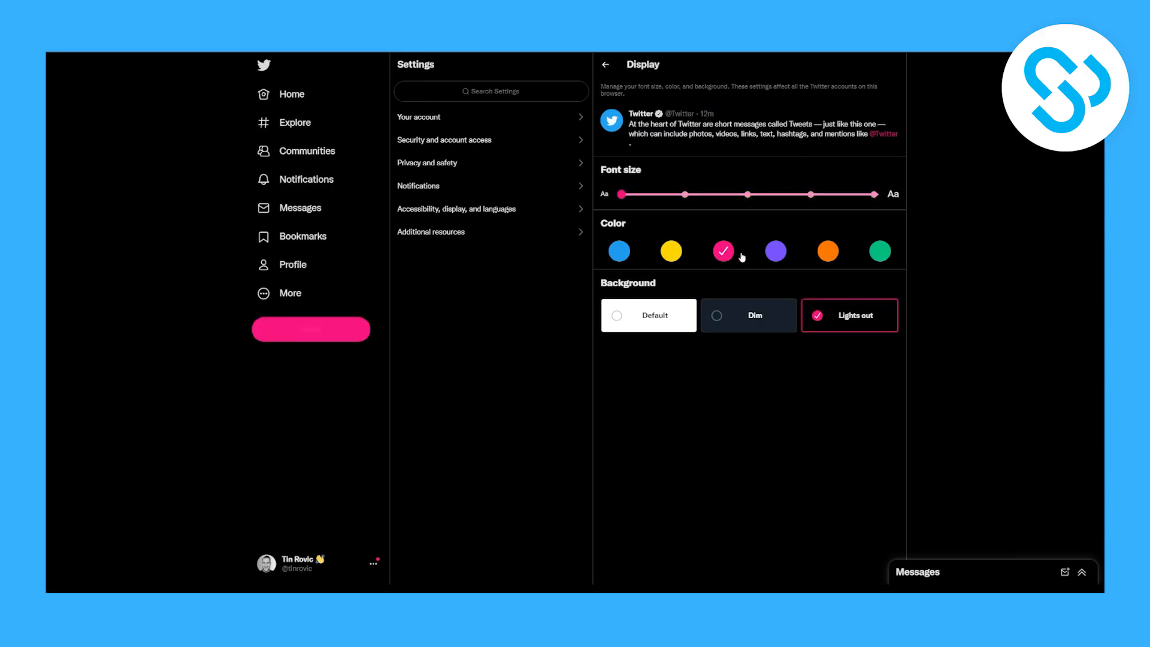
left_click(774, 250)
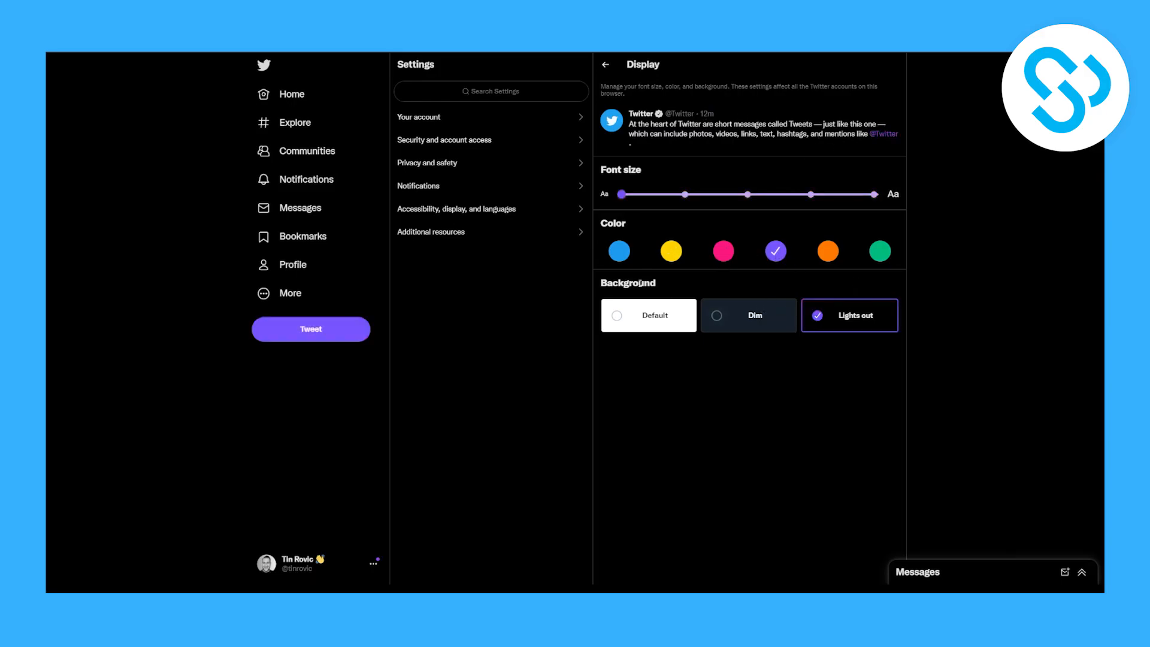
left_click(749, 315)
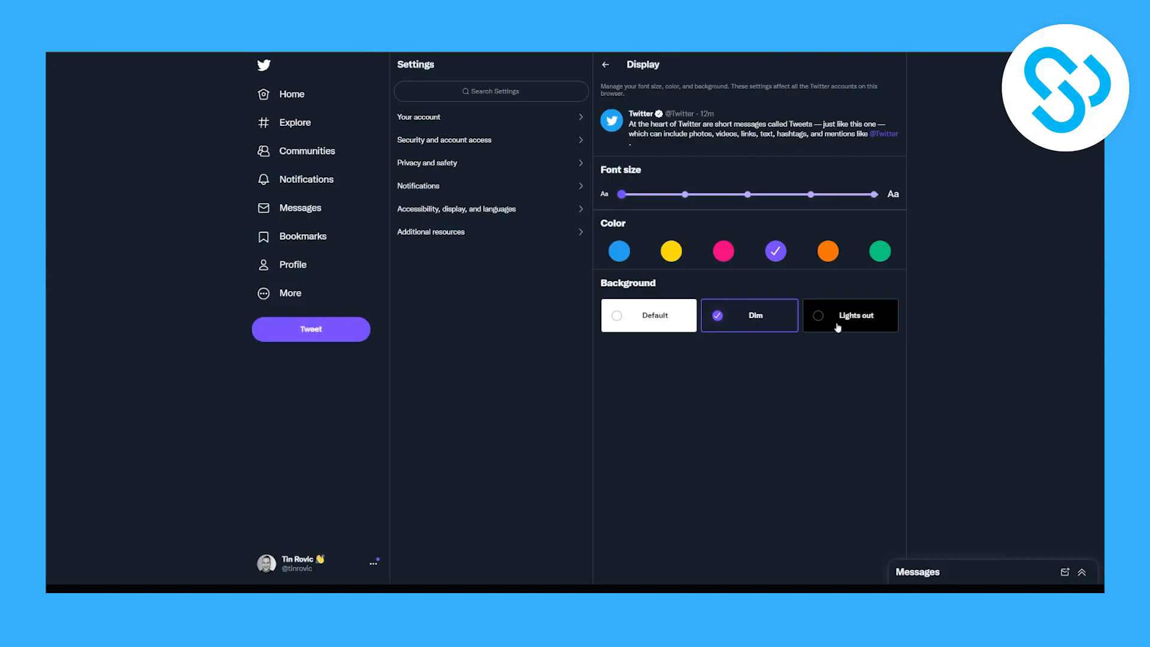
left_click(849, 315)
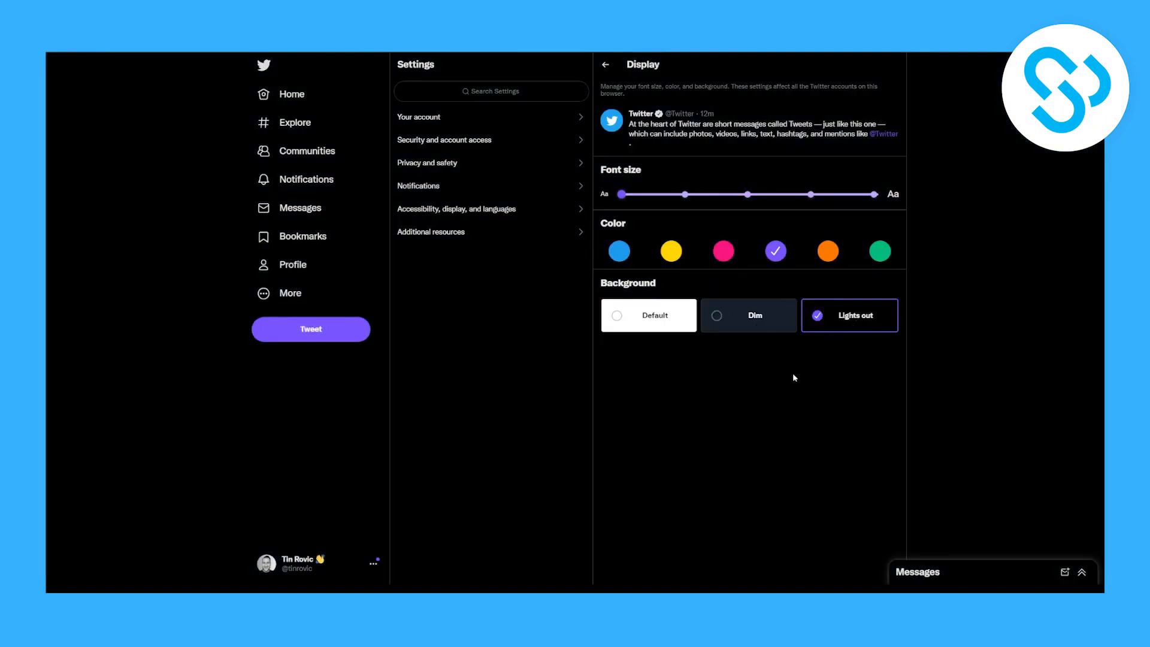
mouse_move(736, 379)
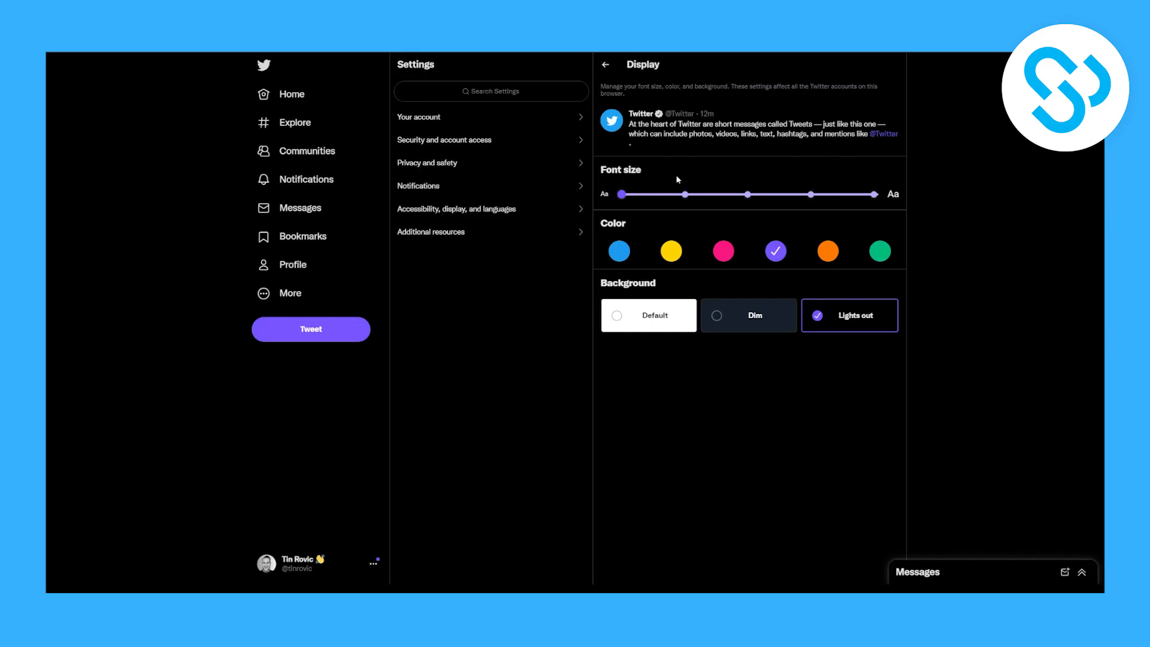
mouse_move(650, 156)
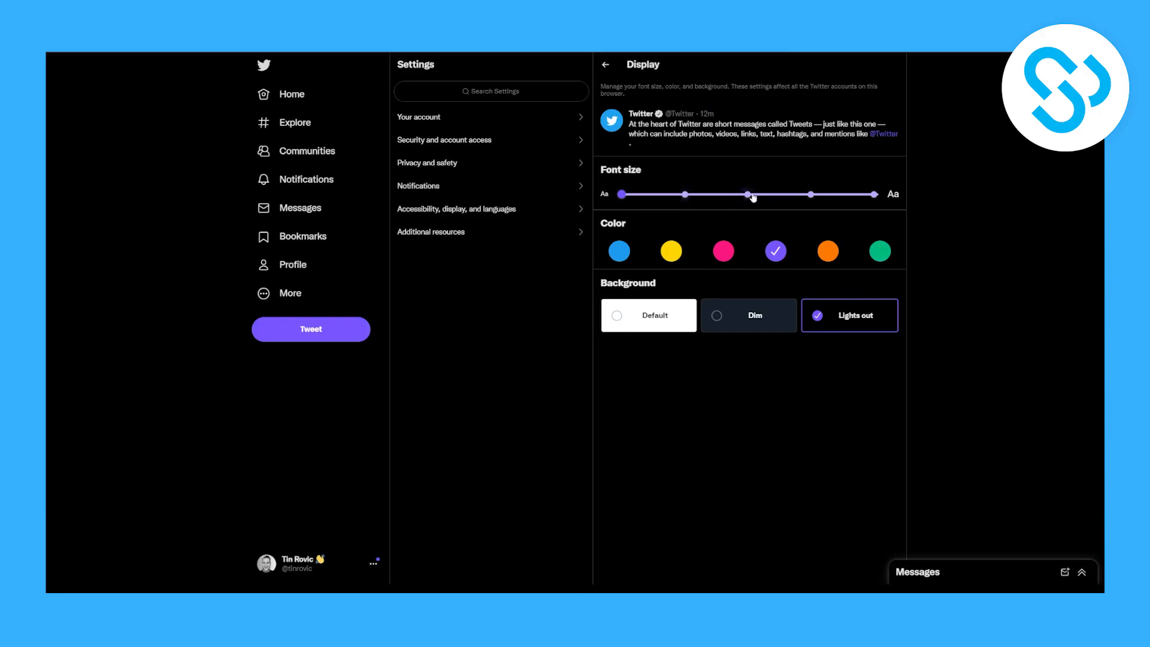
- Move the Font size slider to the second-smallest stop
left_click_drag(748, 194, 621, 200)
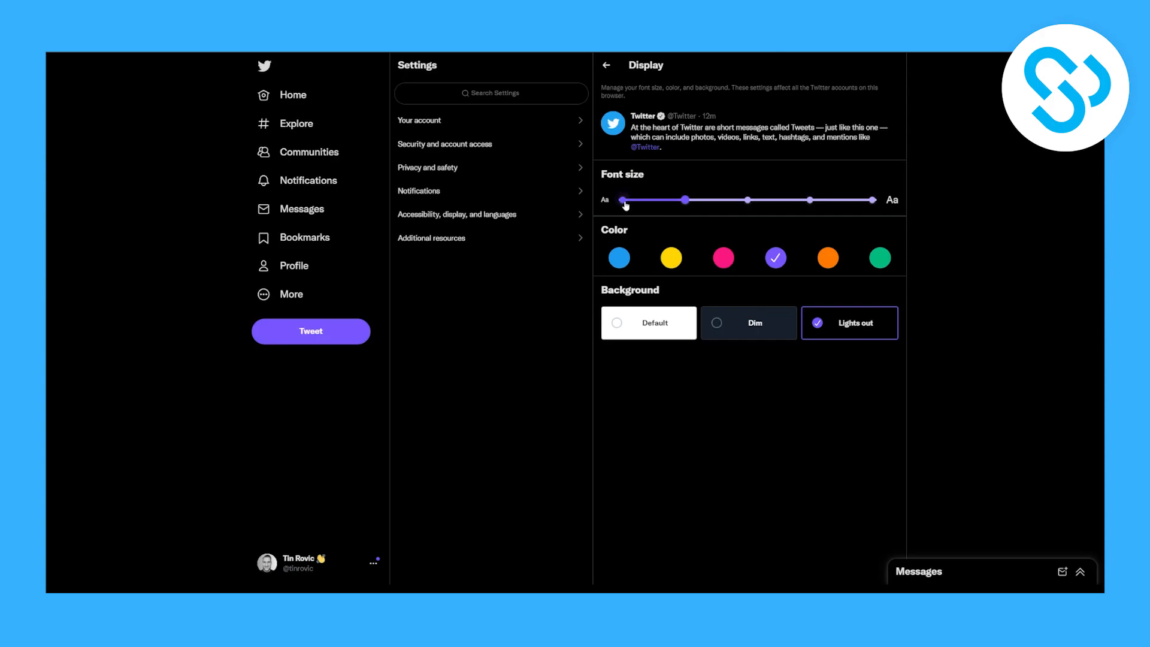